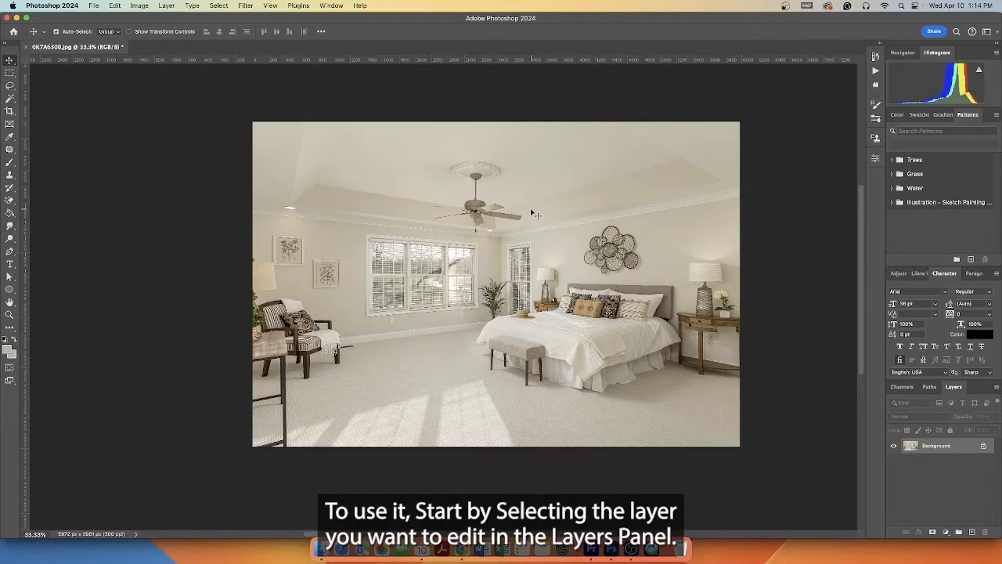
mouse_move(932, 432)
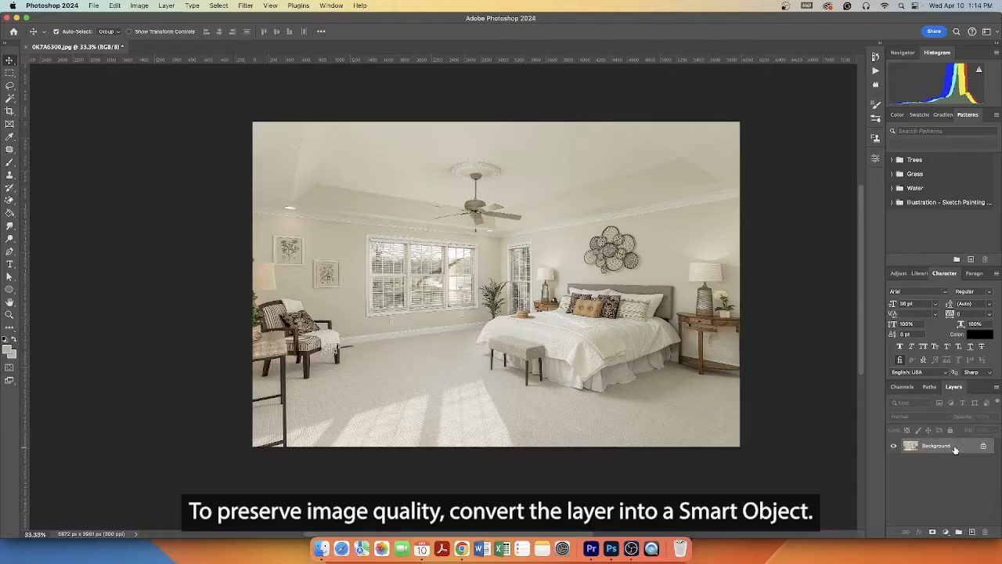
mouse_move(806, 383)
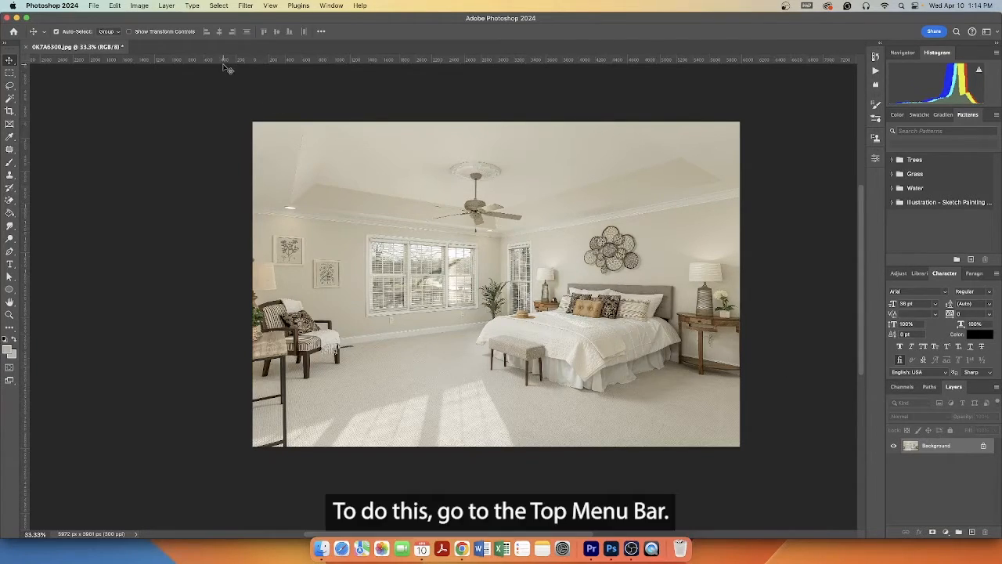
Convert the bedroom photo's background layer into a Smart Object (Layer 0)
left_click(166, 5)
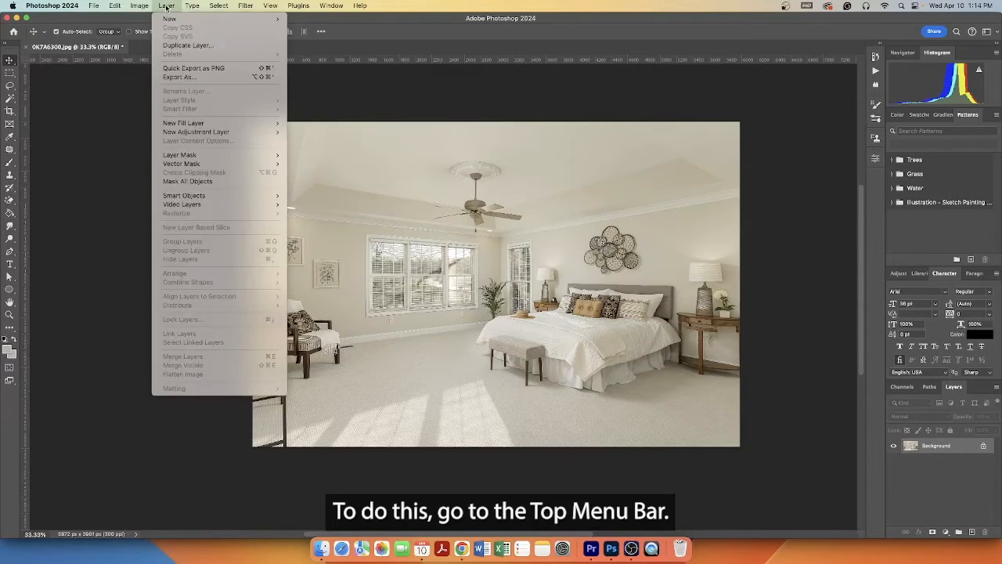
mouse_move(187, 181)
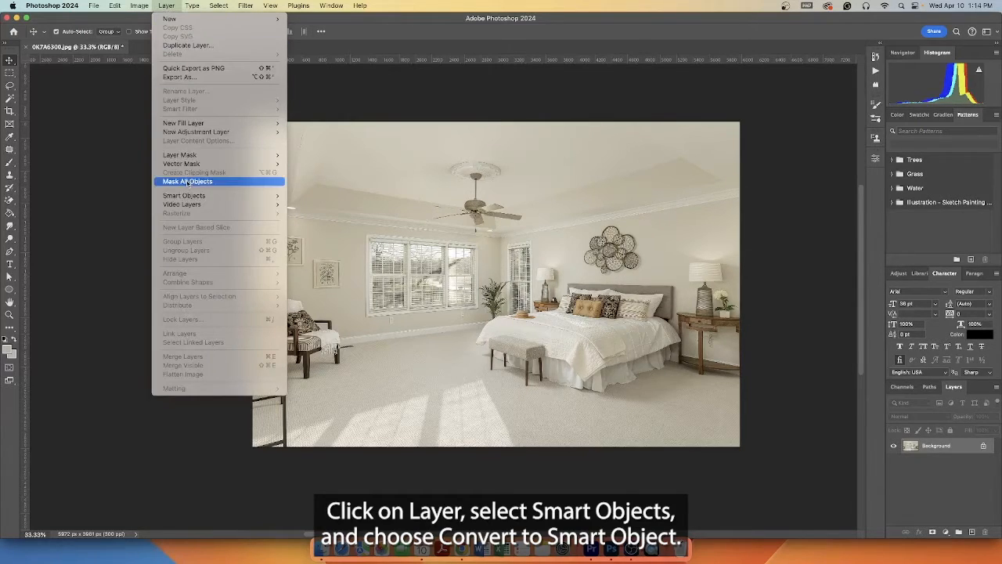
mouse_move(184, 195)
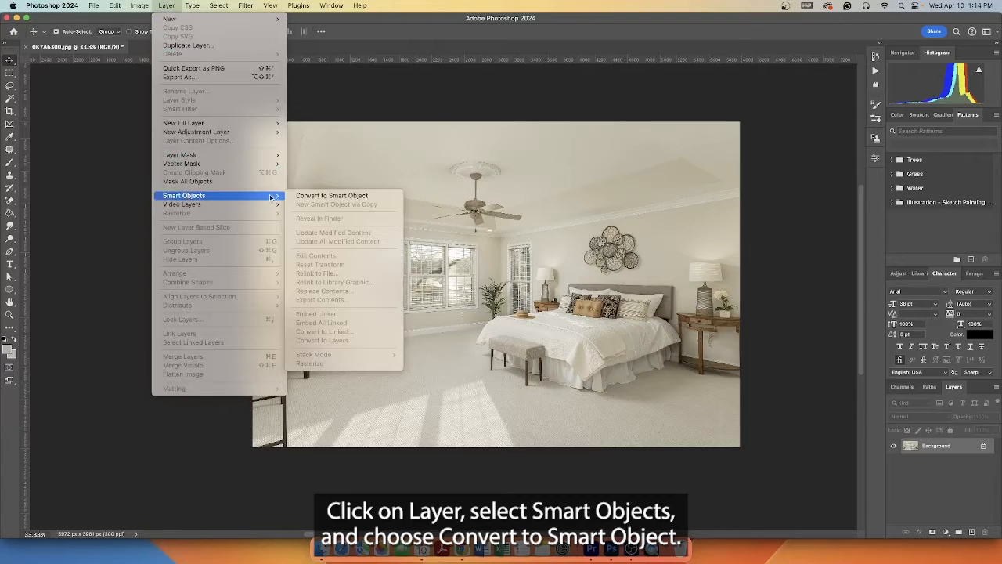
left_click(331, 195)
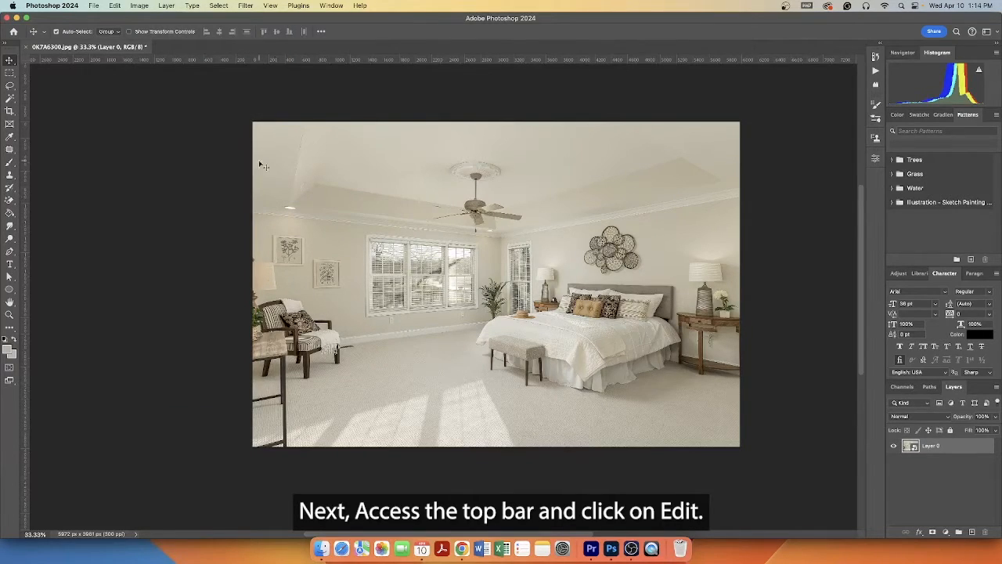
Activate a Scale transform so a bounding box with handles surrounds the photo layer
left_click(114, 6)
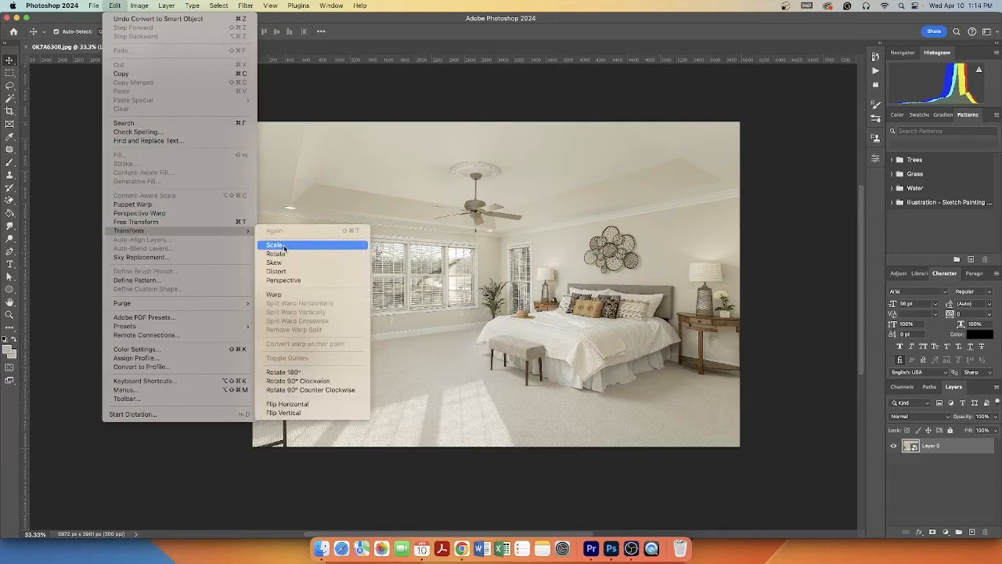
left_click(274, 244)
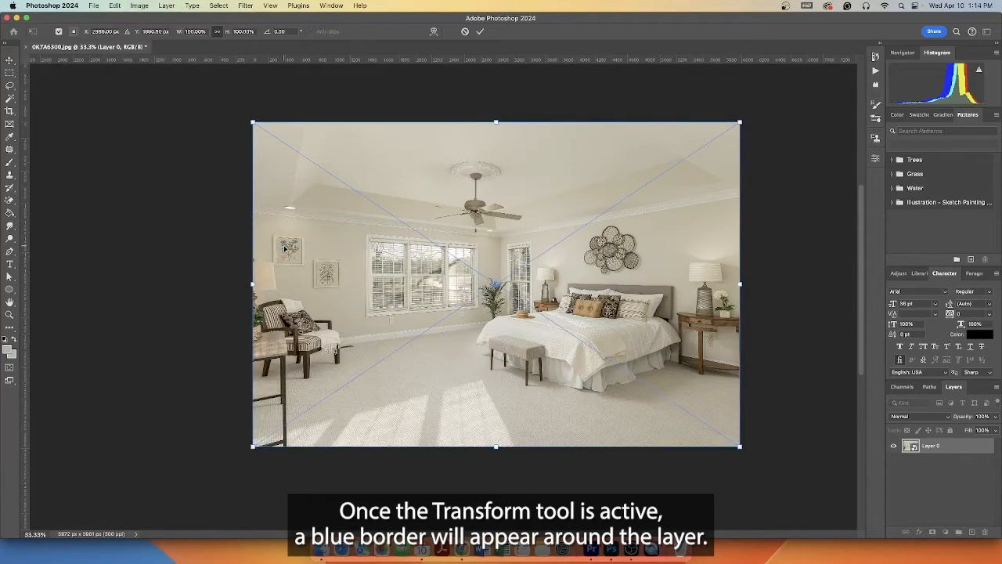
mouse_move(566, 250)
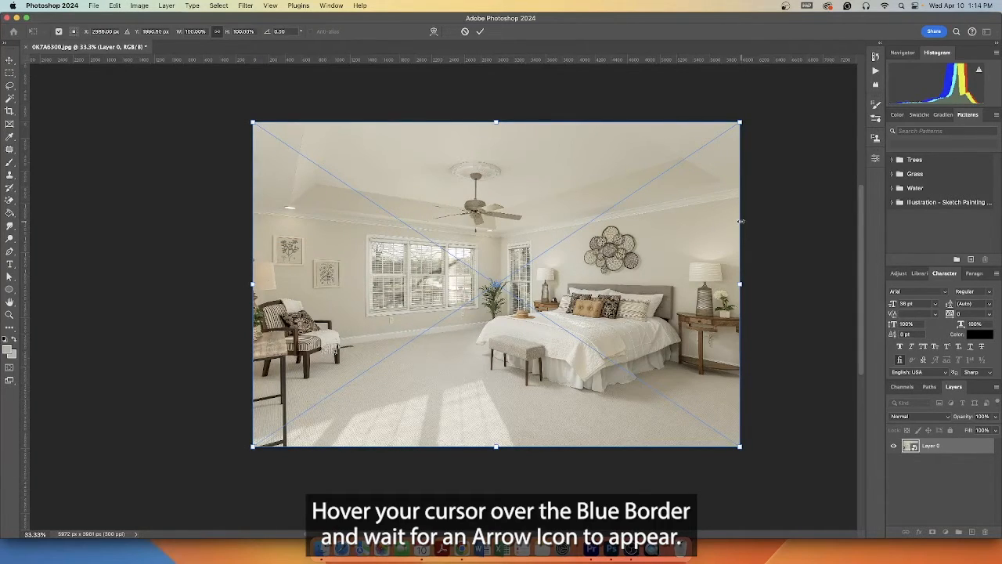
mouse_move(740, 225)
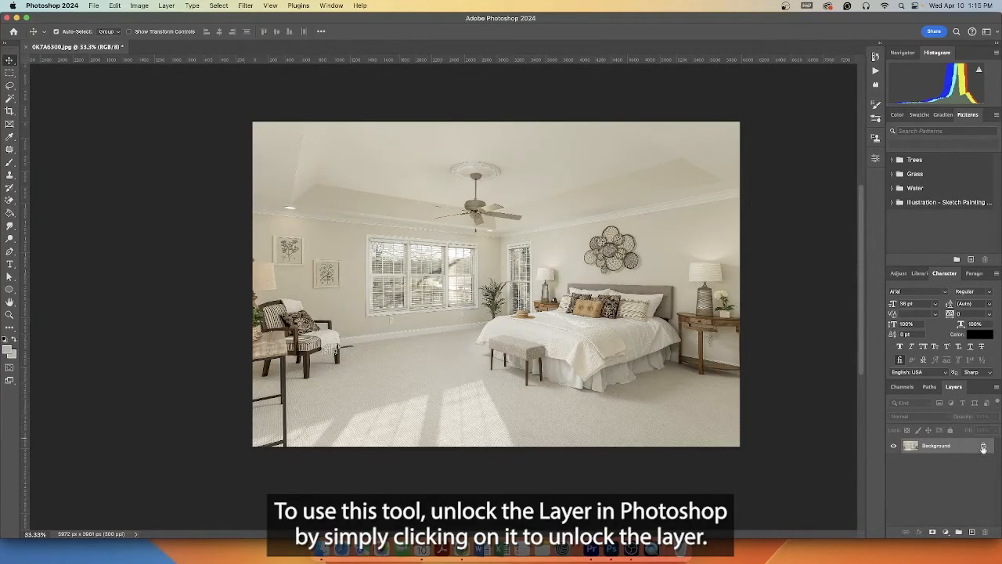
Unlock the background as Layer 0 and lasso a freehand selection around the bed
left_click(983, 445)
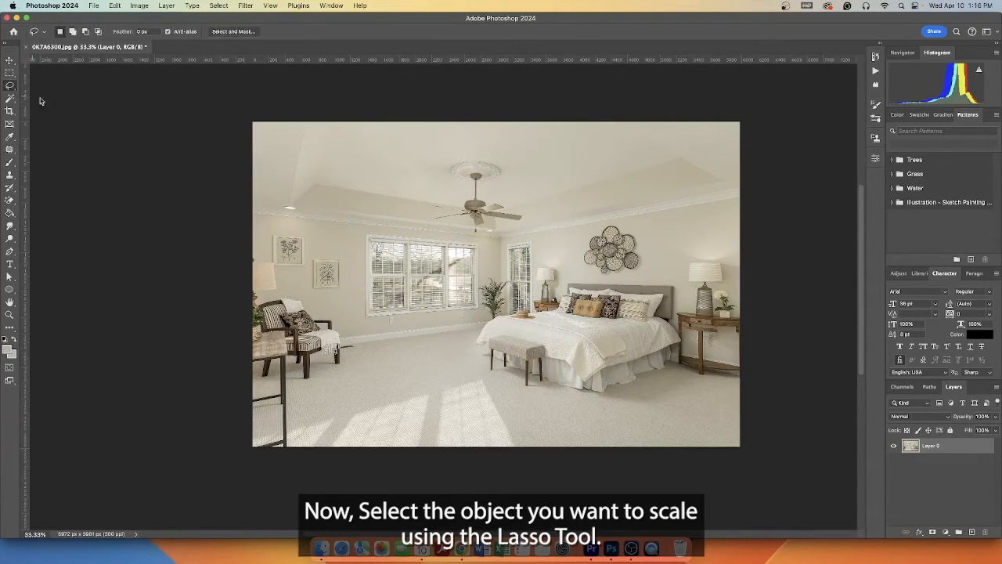
mouse_move(570, 280)
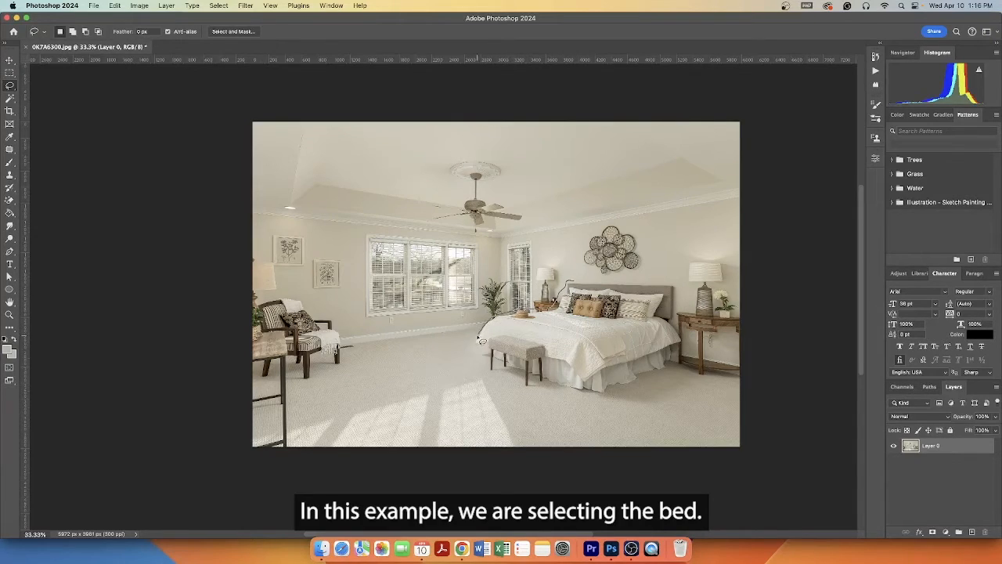
left_click_drag(481, 336, 645, 384)
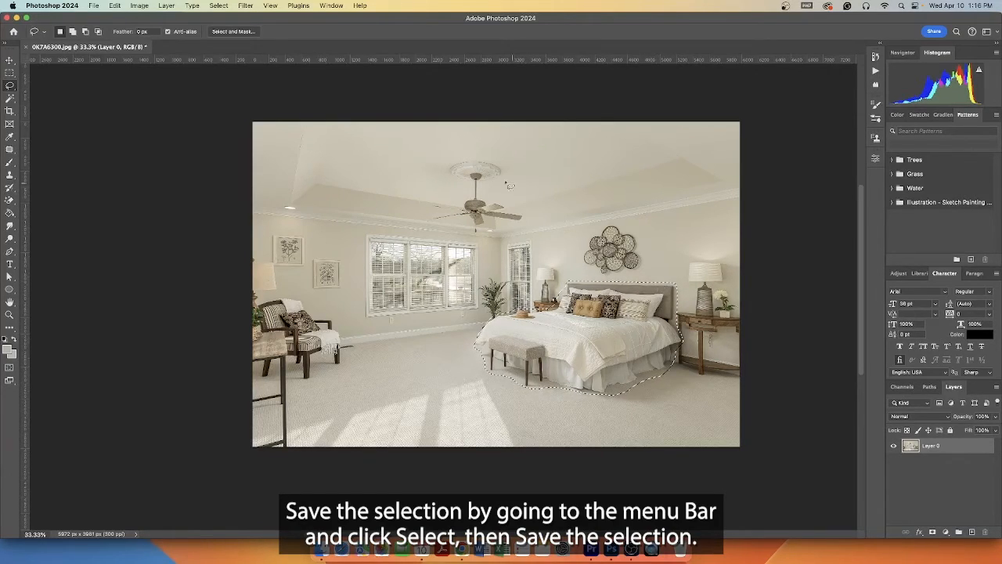
Save the current bed outline as a selection named "Bed"
left_click(218, 5)
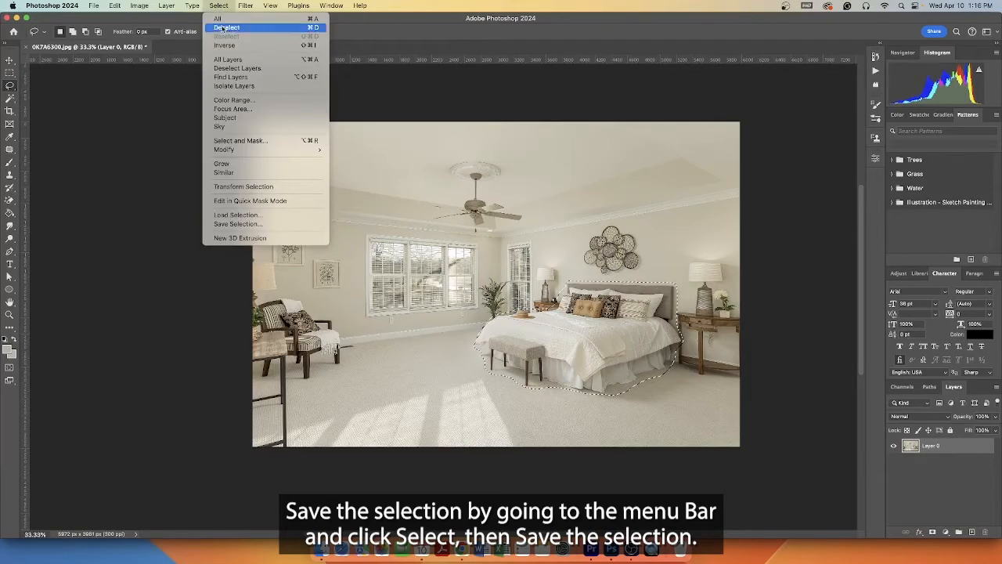
left_click(238, 223)
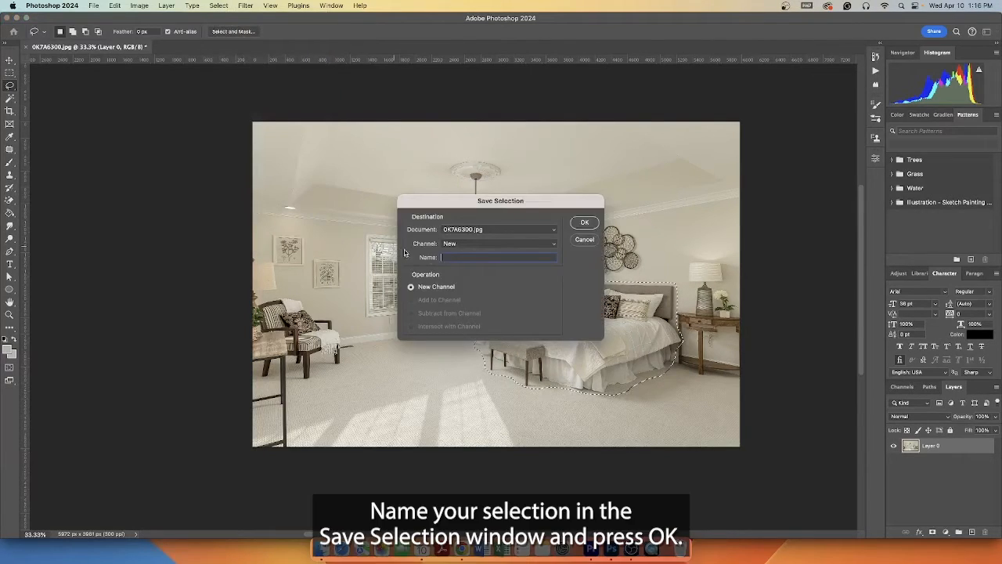
type("Bed")
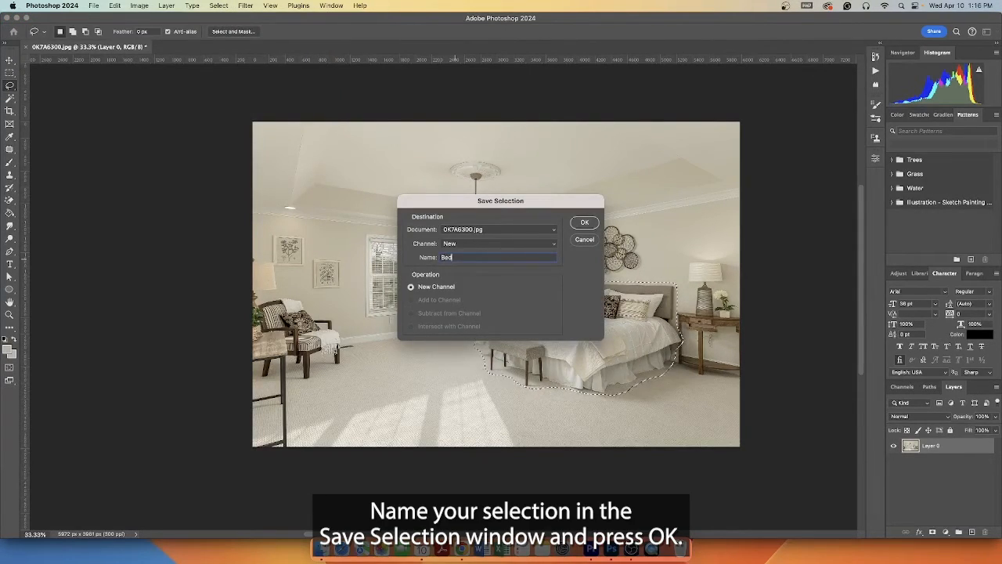
left_click(584, 223)
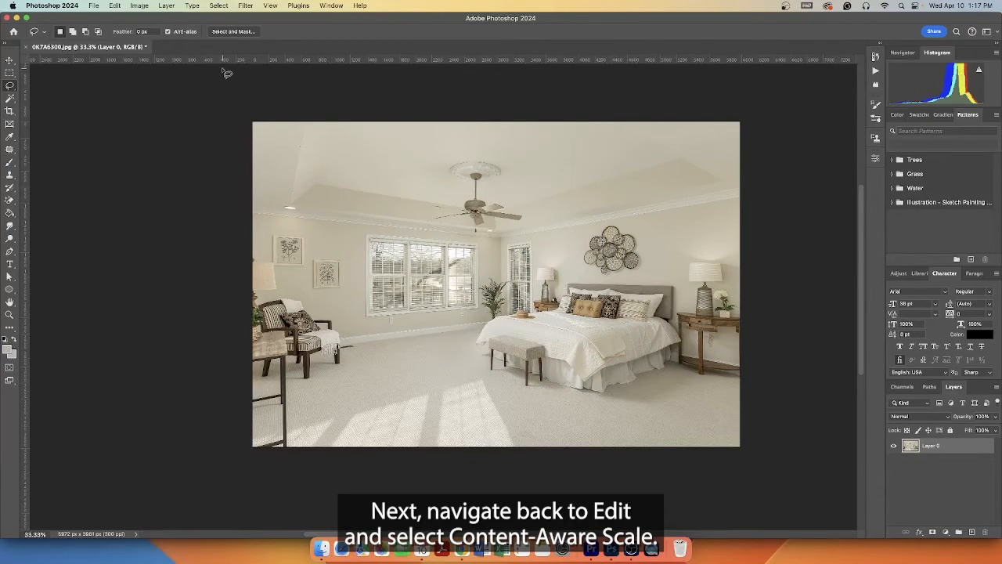
Start Content-Aware Scale with the saved Bed selection set as Protect
left_click(114, 5)
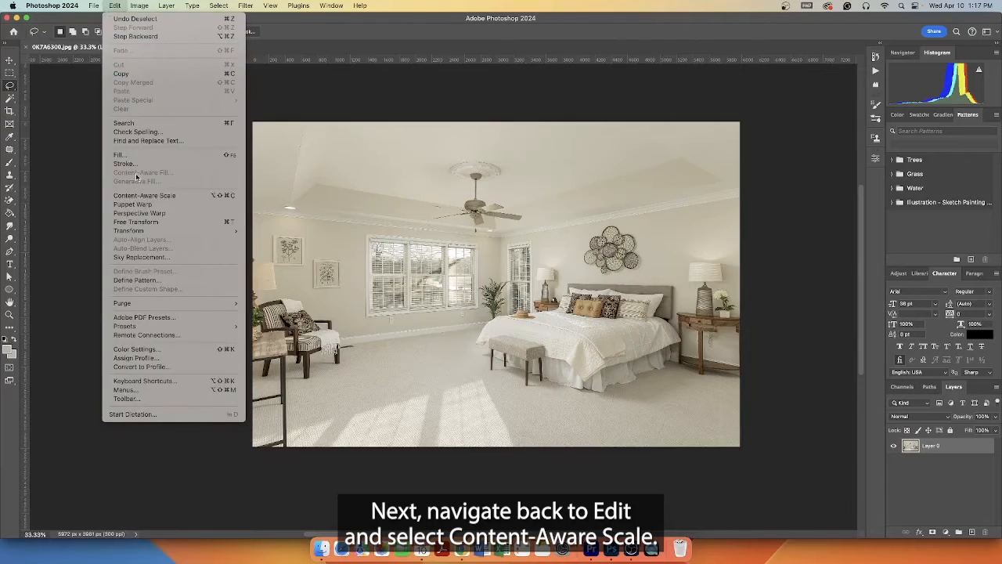
left_click(145, 194)
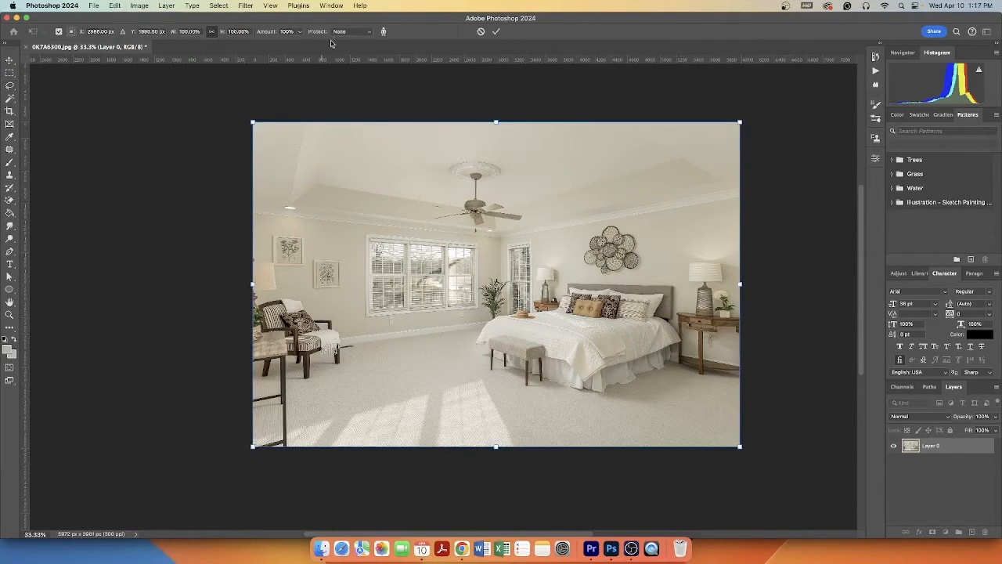
left_click(349, 31)
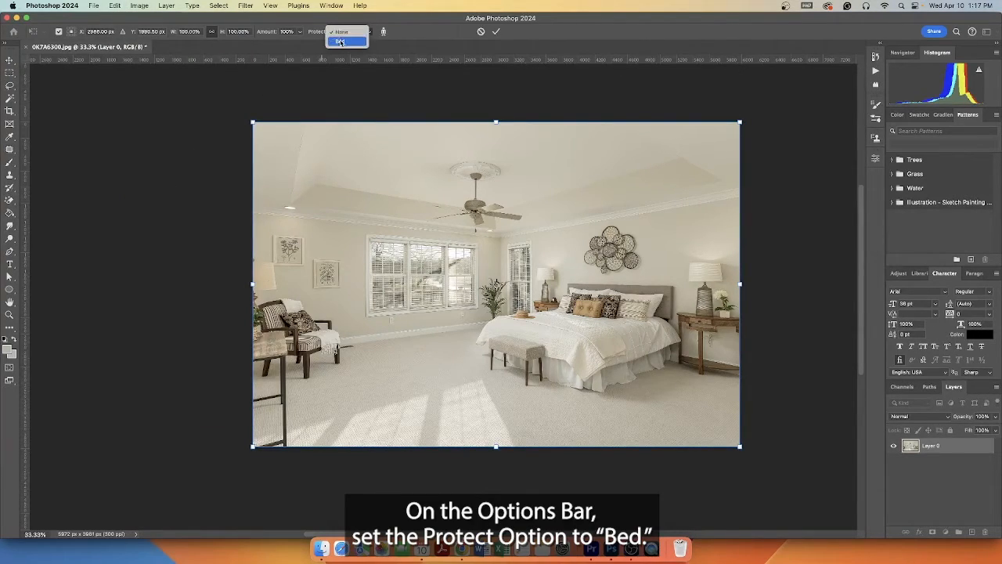
left_click(339, 41)
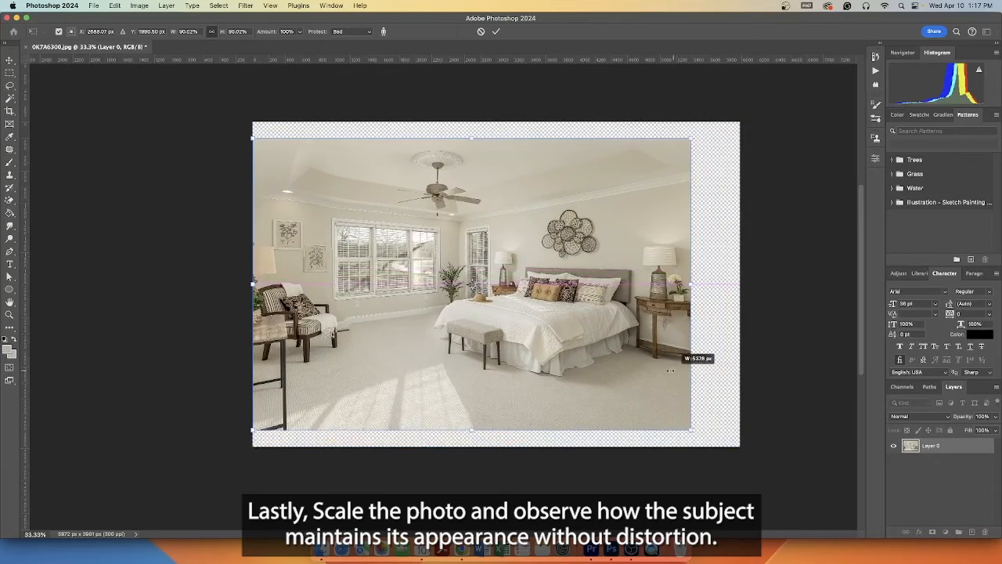
Drag the handles inward to narrow the photo while the bed stays undistorted
left_click_drag(688, 283, 683, 283)
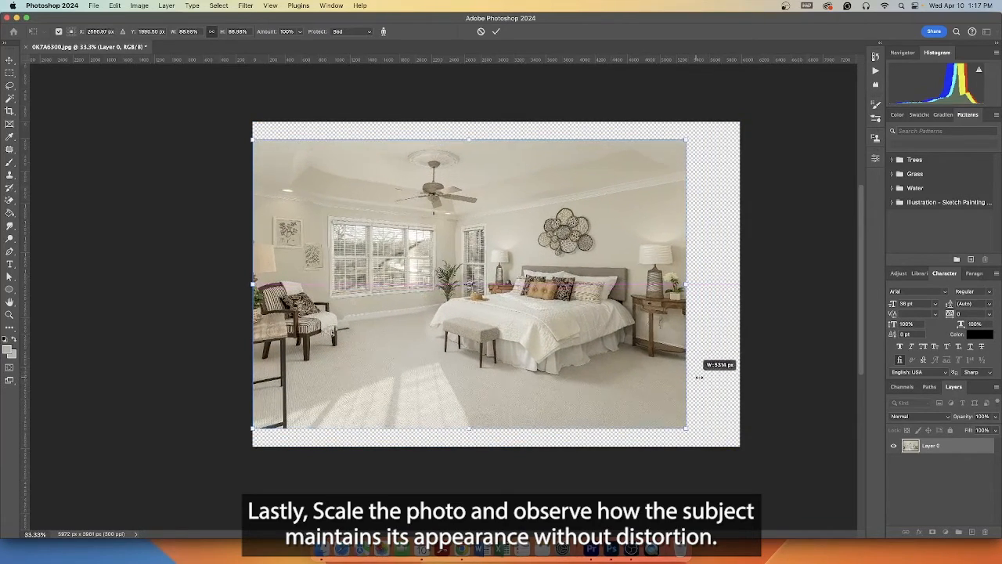
left_click_drag(698, 376, 765, 384)
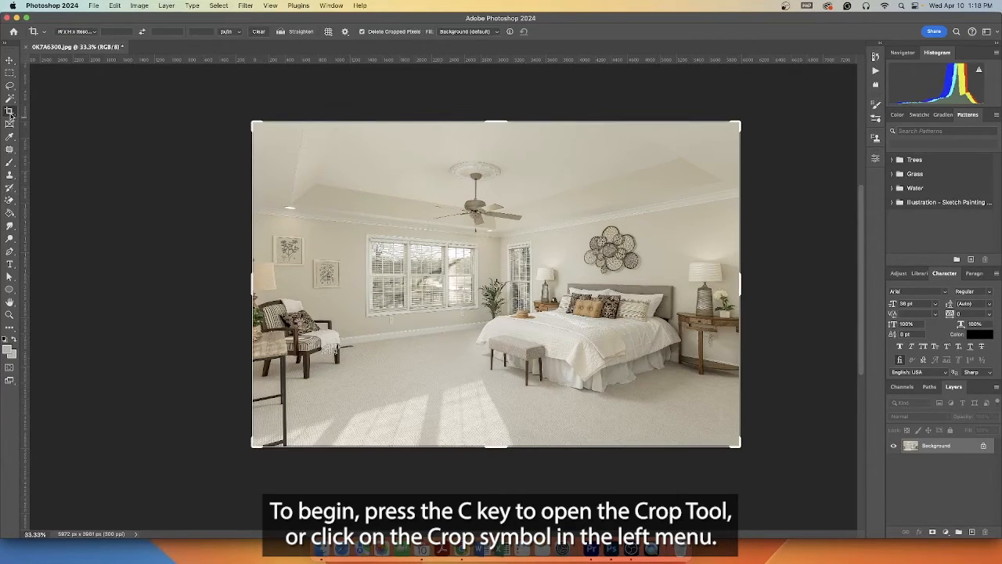
mouse_move(10, 112)
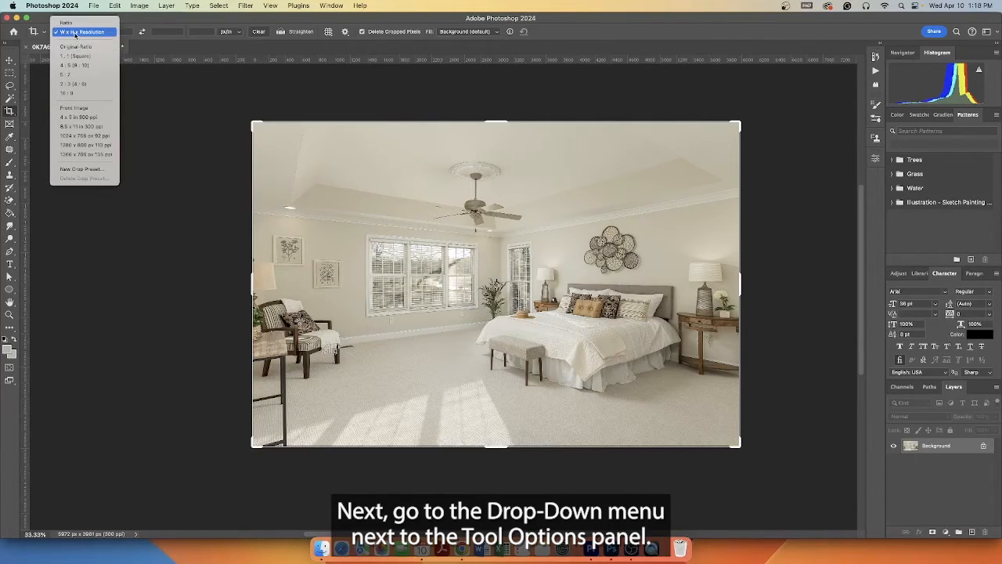
left_click(83, 31)
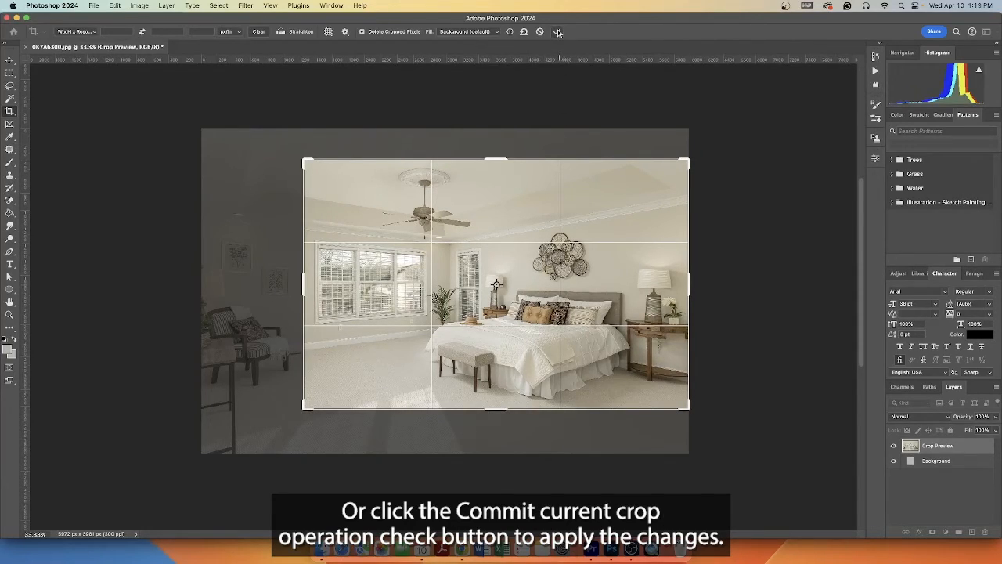
mouse_move(558, 32)
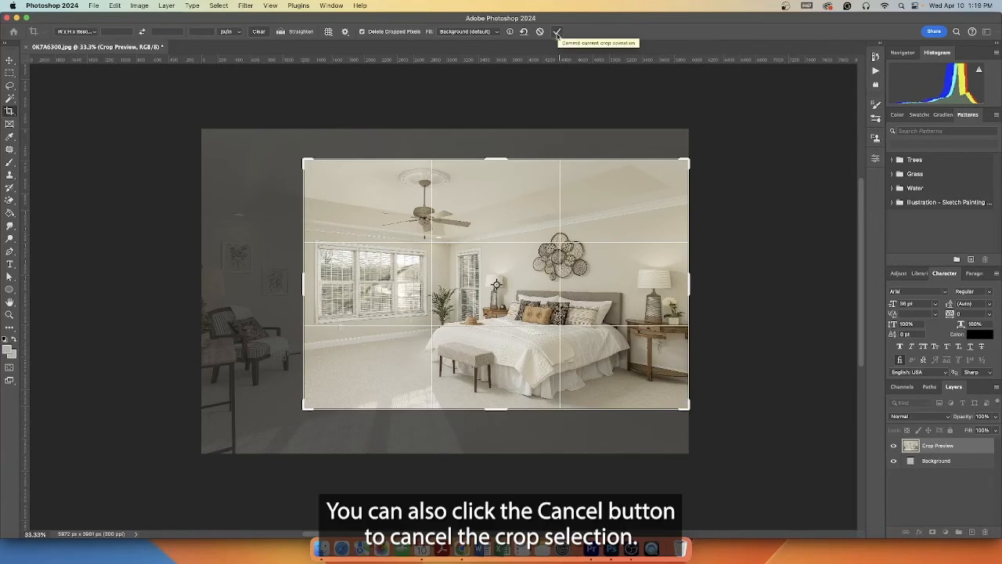
mouse_move(541, 31)
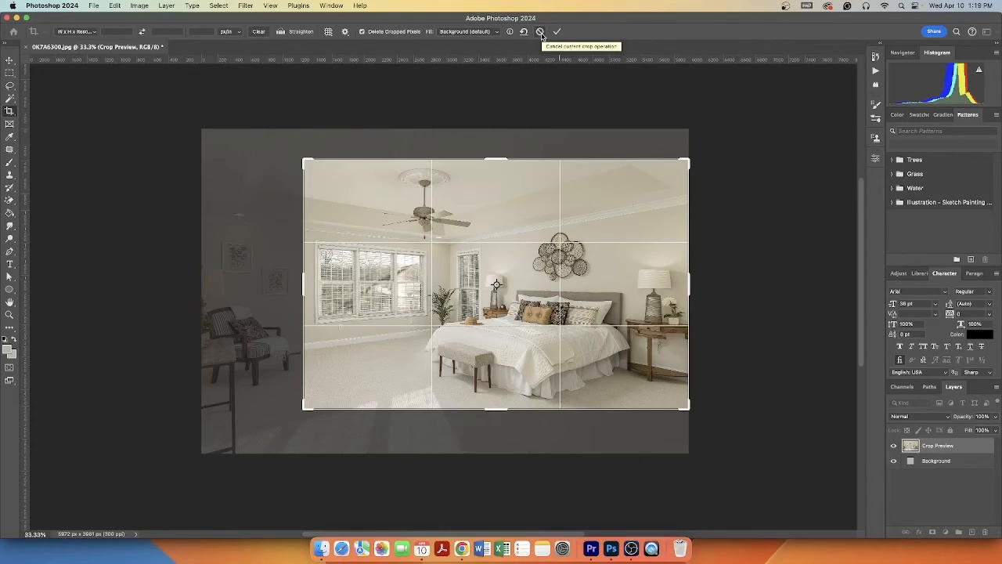
mouse_move(517, 234)
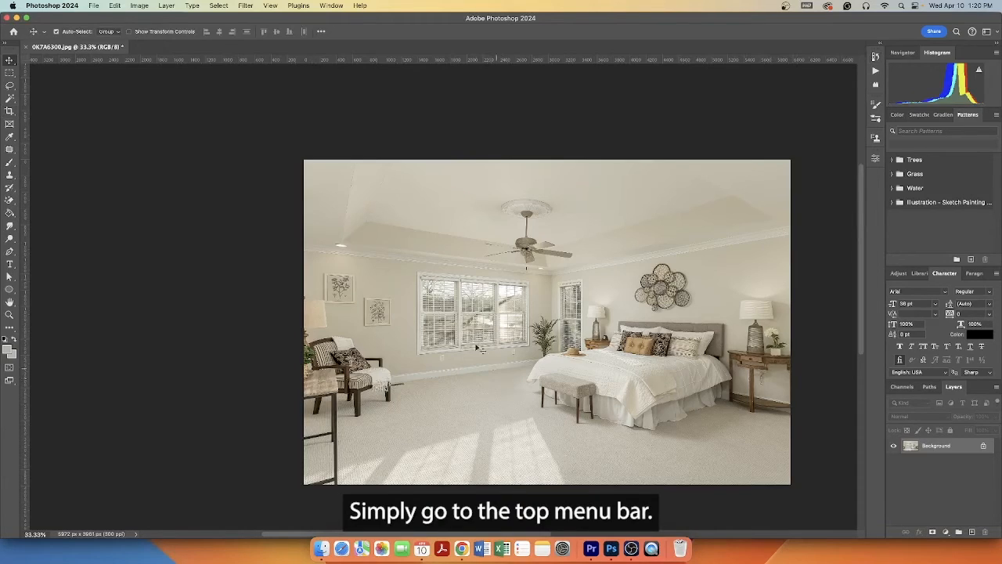
In Image Size, keep inches and set Width 15 so the photo becomes 15 × 10 in at 300 ppi
left_click(139, 6)
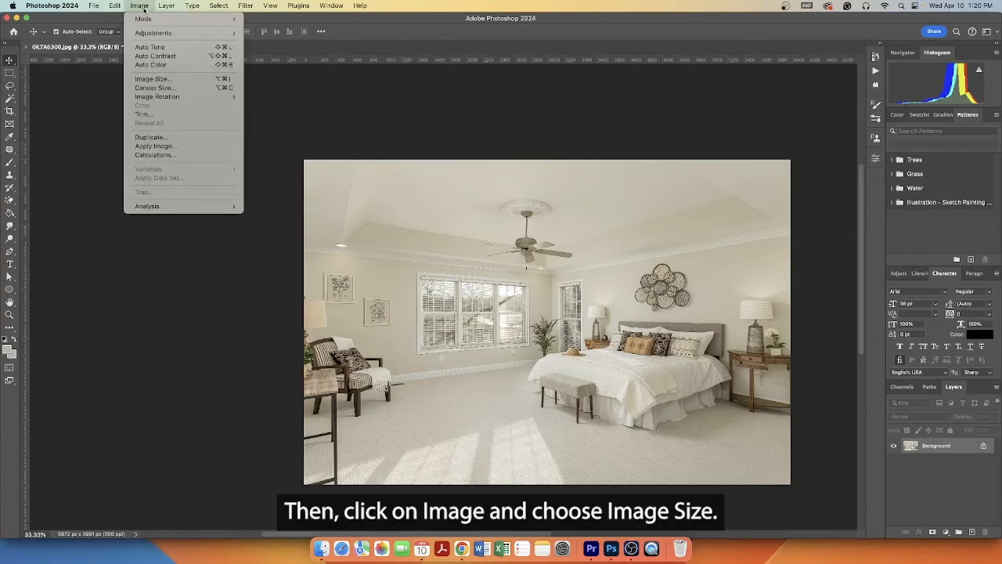
mouse_move(154, 78)
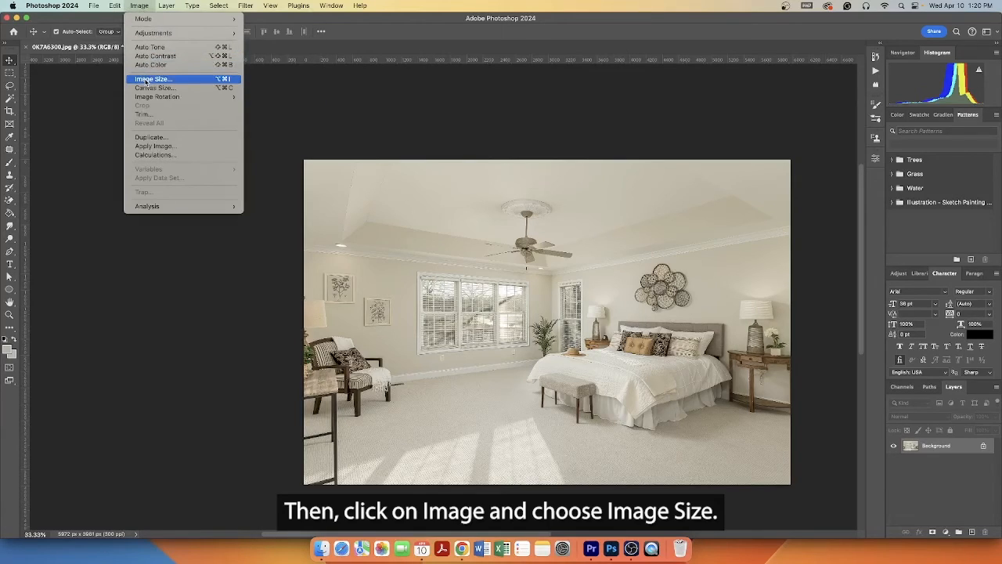
left_click(153, 78)
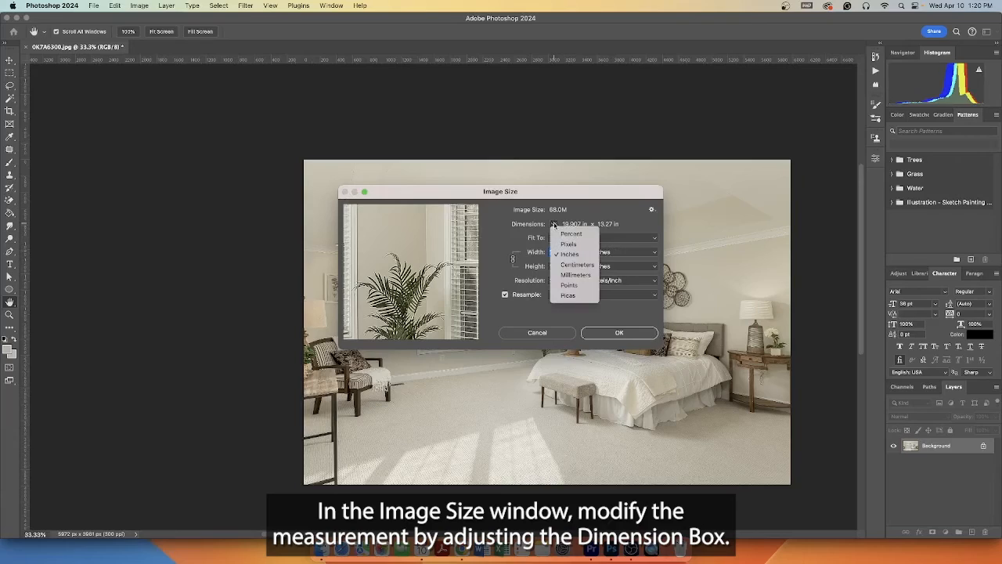
left_click(603, 237)
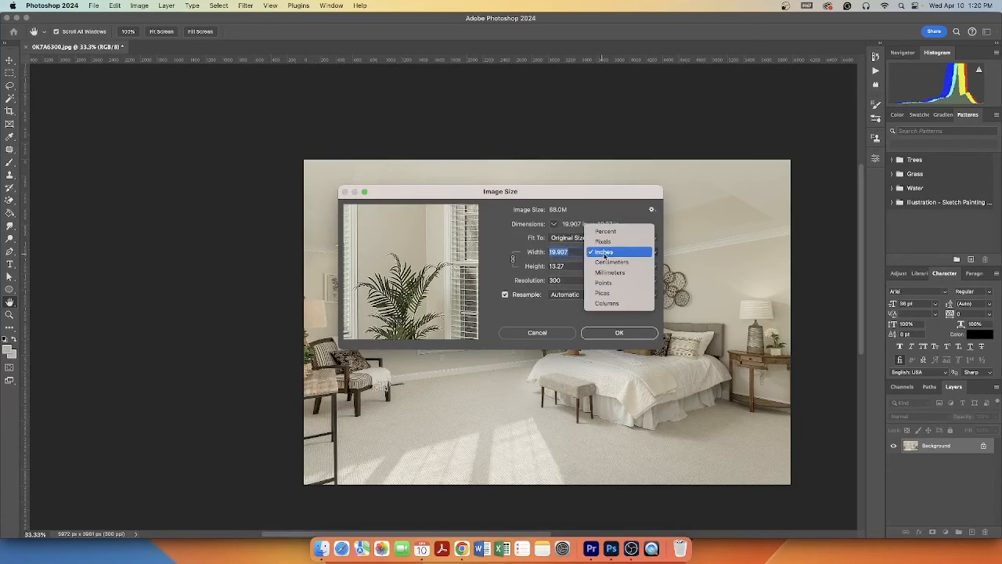
left_click(604, 251)
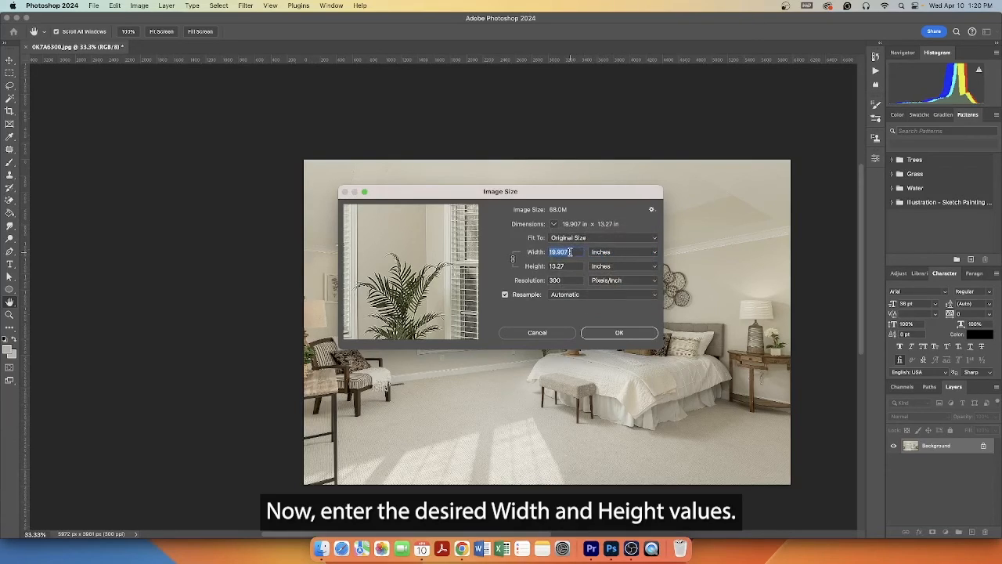
type("15")
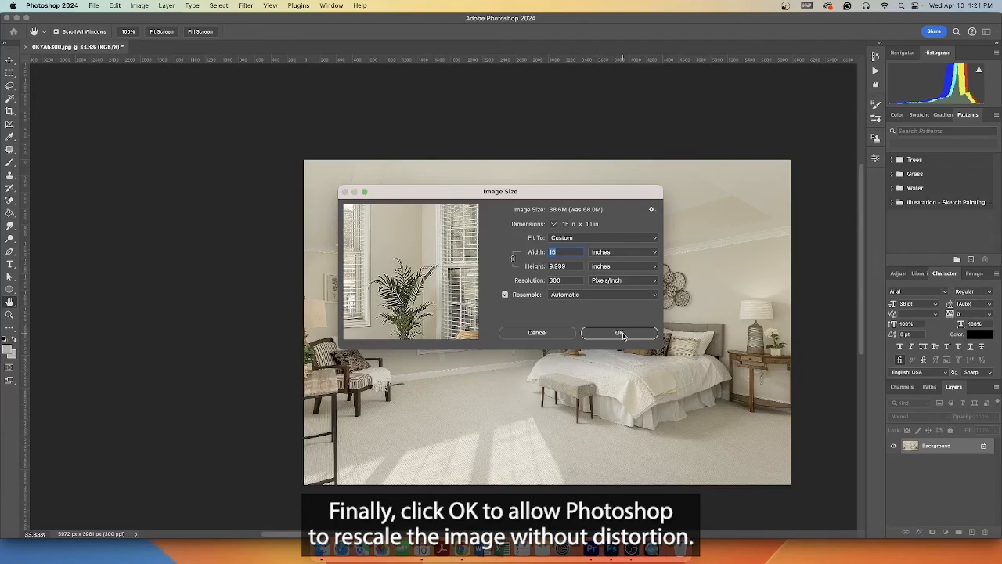
left_click(619, 332)
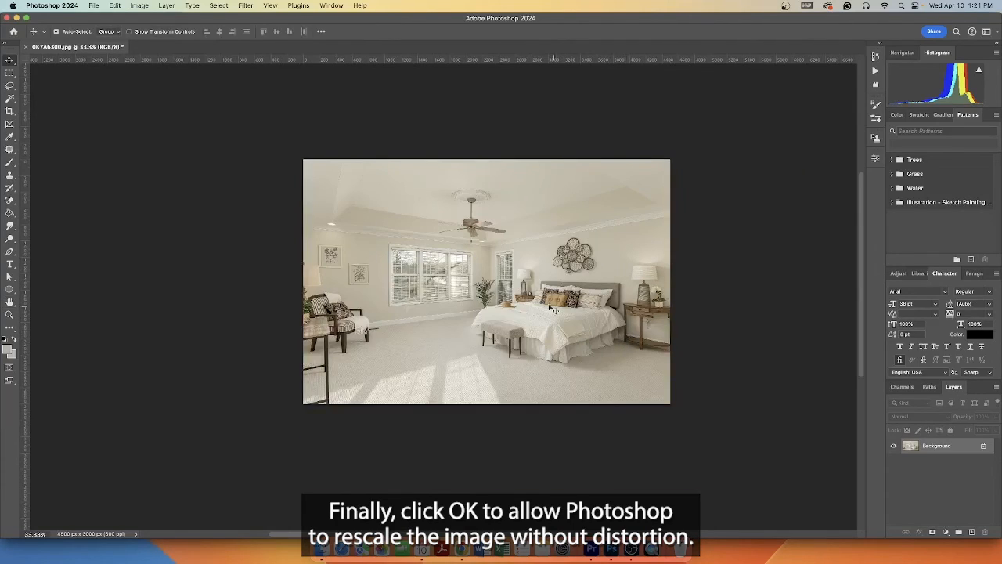